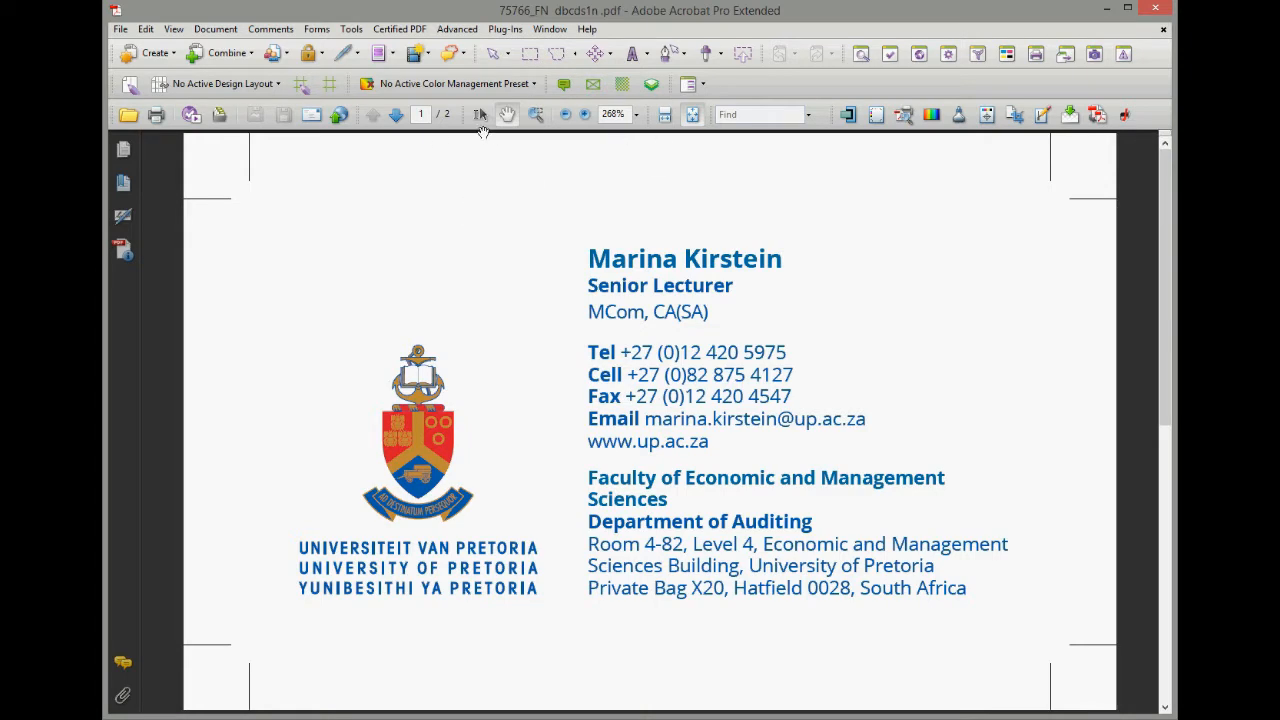
Step: Show the card's second page and set the first measuring point at the top-left crop mark
{"action": "left_click", "coordinate": [372, 114]}
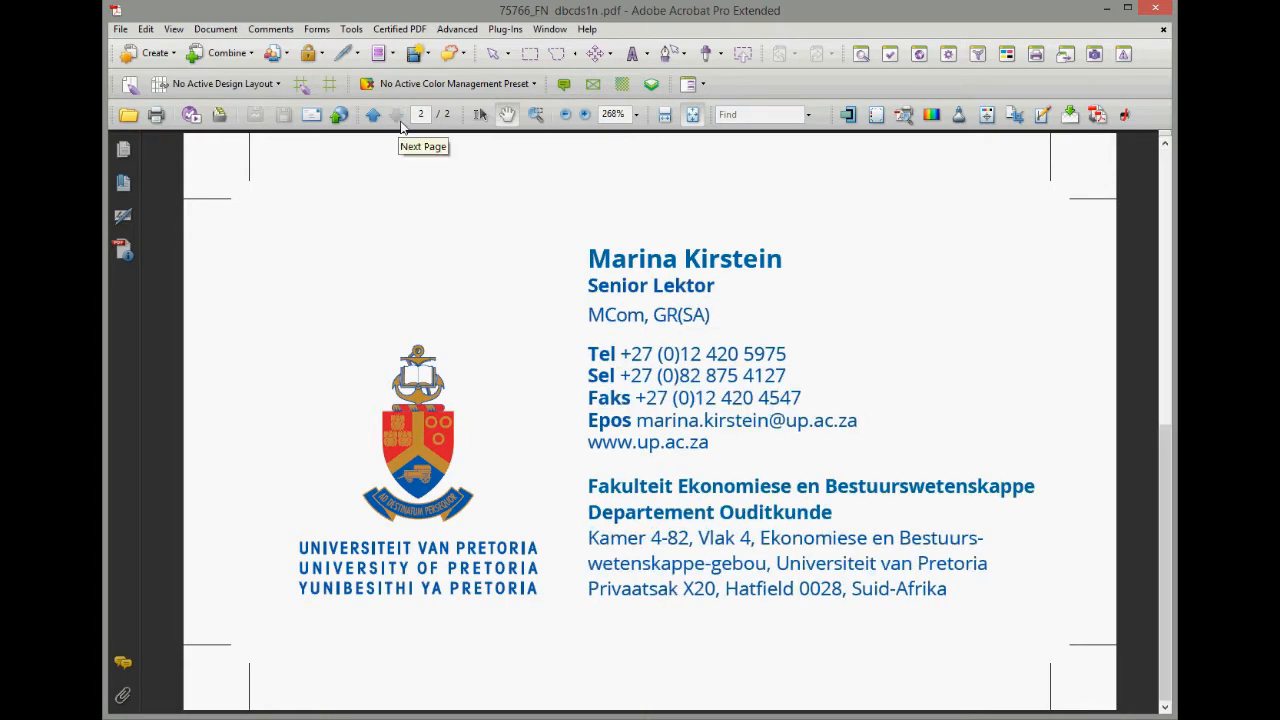
{"action": "mouse_move", "coordinate": [288, 368]}
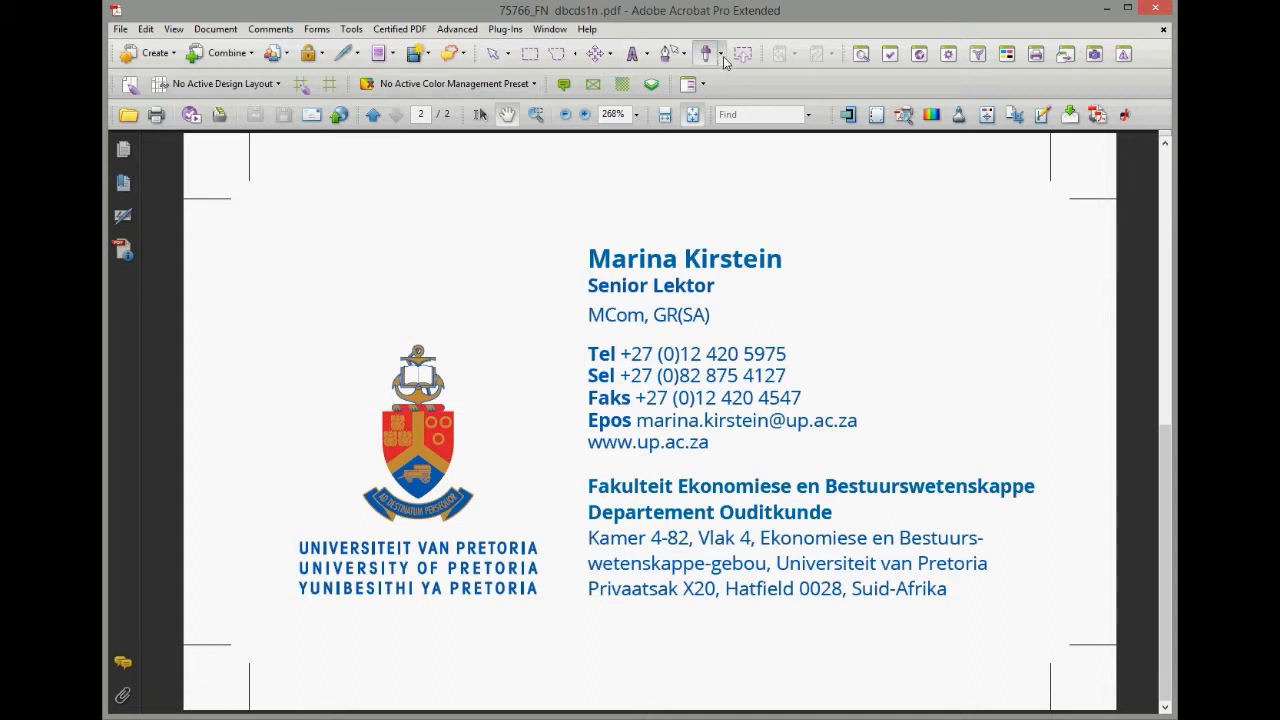
{"action": "left_click", "coordinate": [706, 54]}
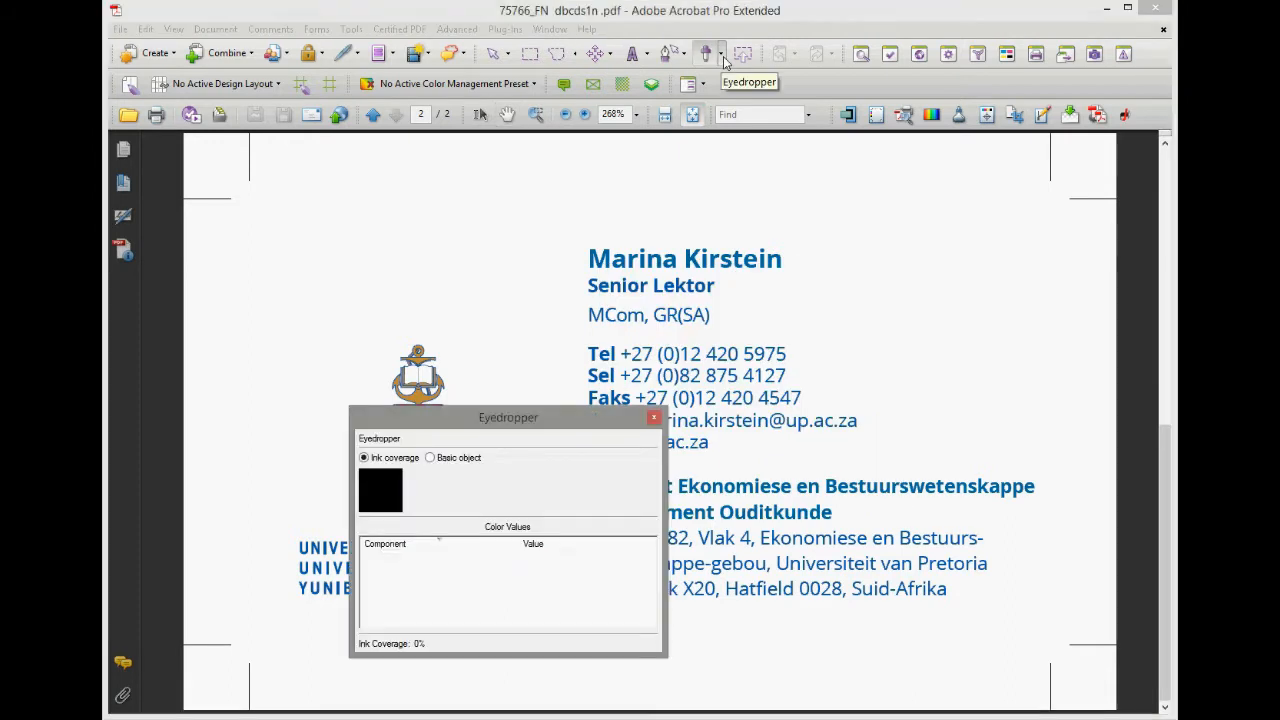
{"action": "left_click", "coordinate": [708, 54]}
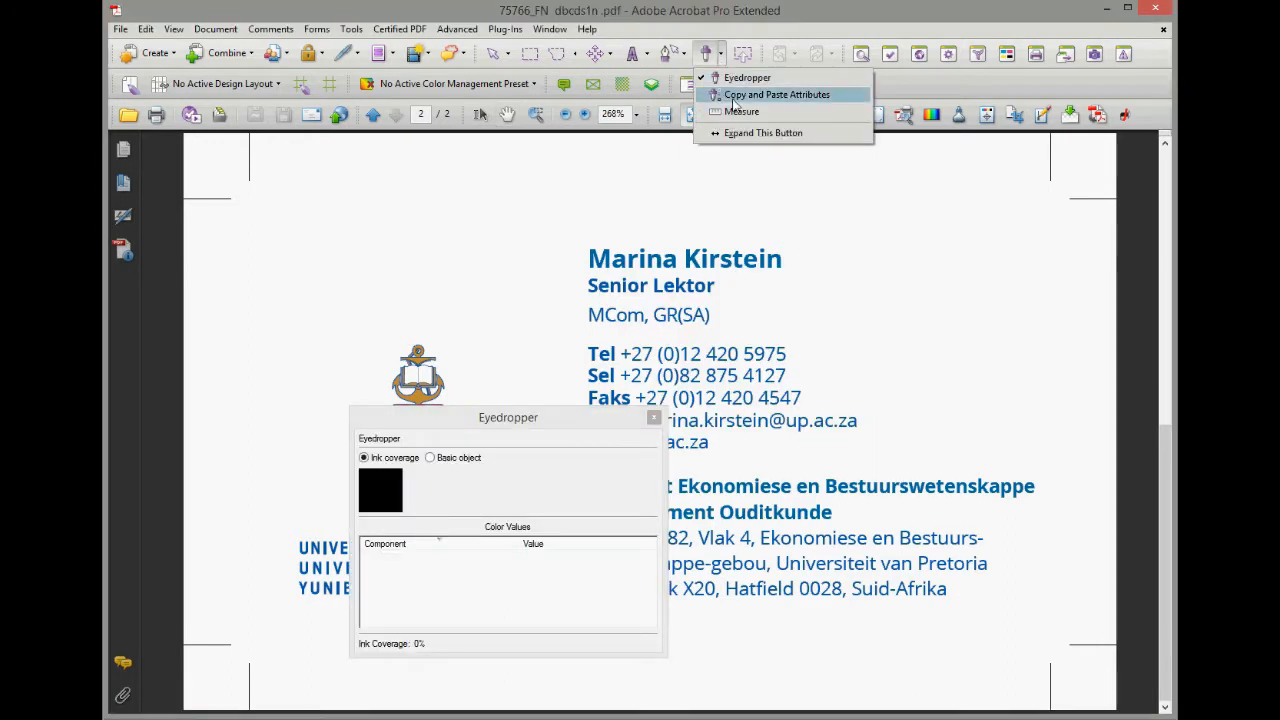
{"action": "left_click", "coordinate": [742, 111]}
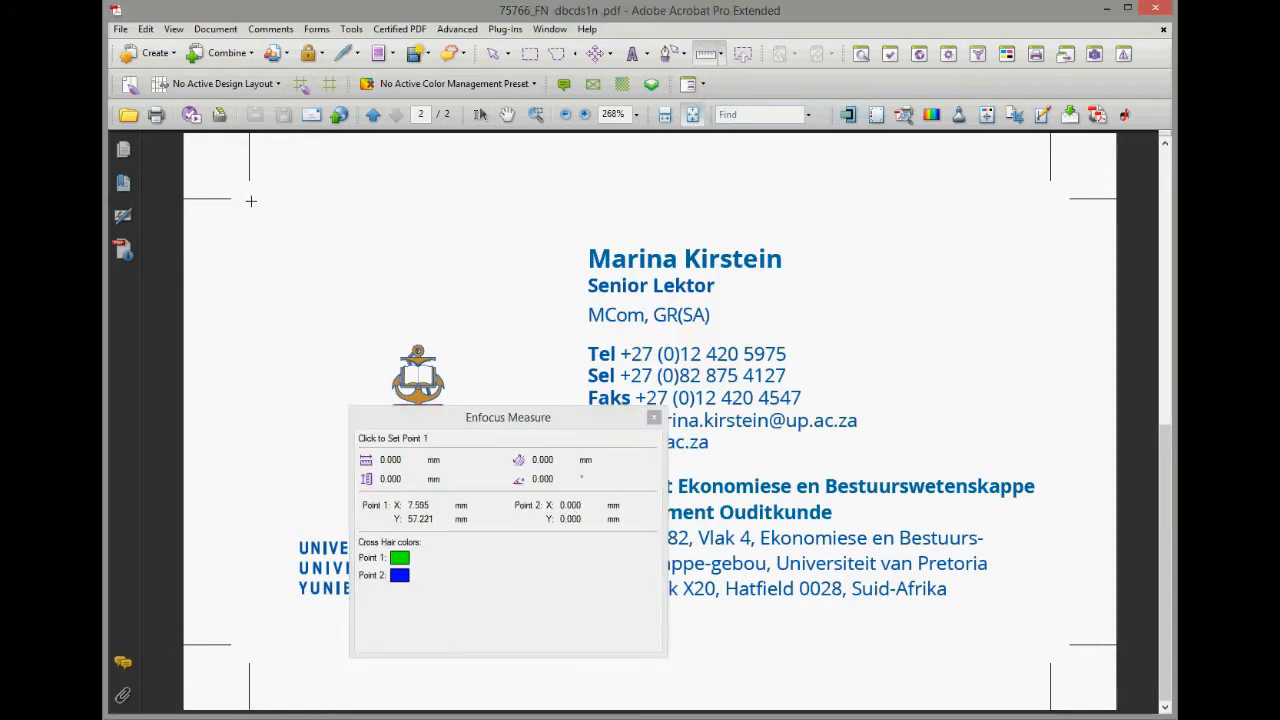
{"action": "left_click", "coordinate": [1049, 649]}
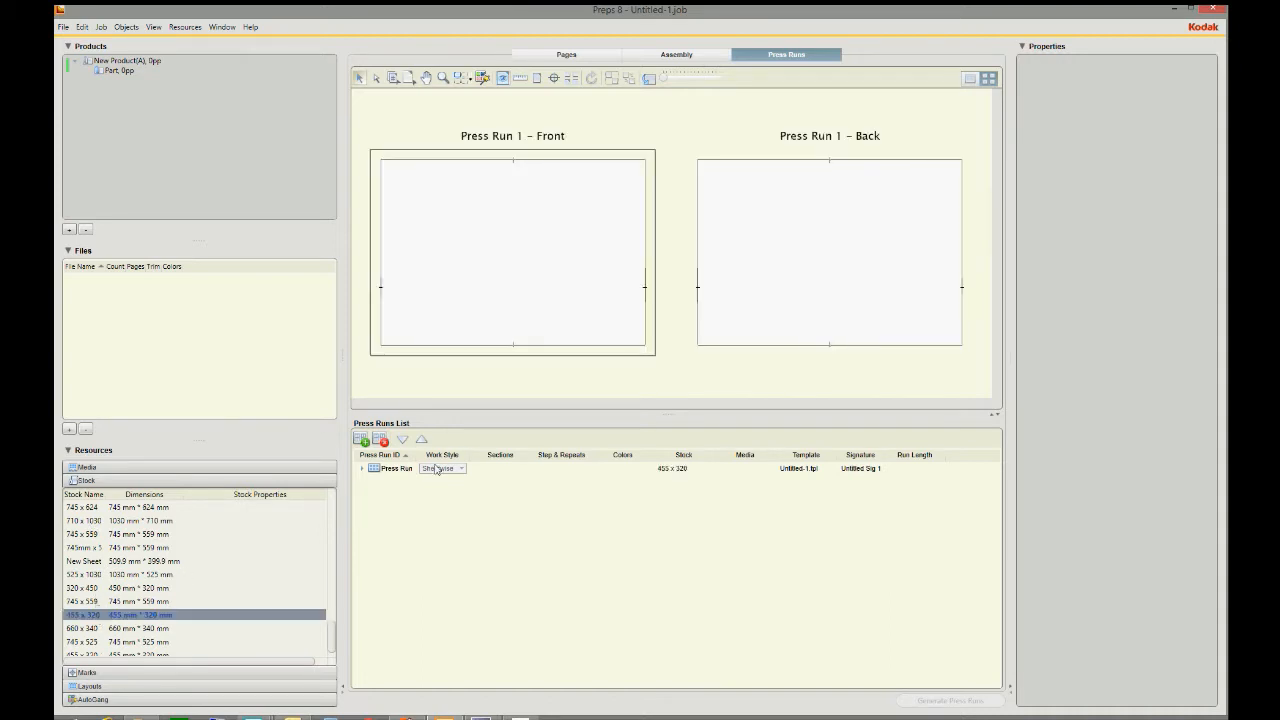
Step: Start a new imposition for the empty press run via Job > Create Imposition
{"action": "left_click", "coordinate": [100, 27]}
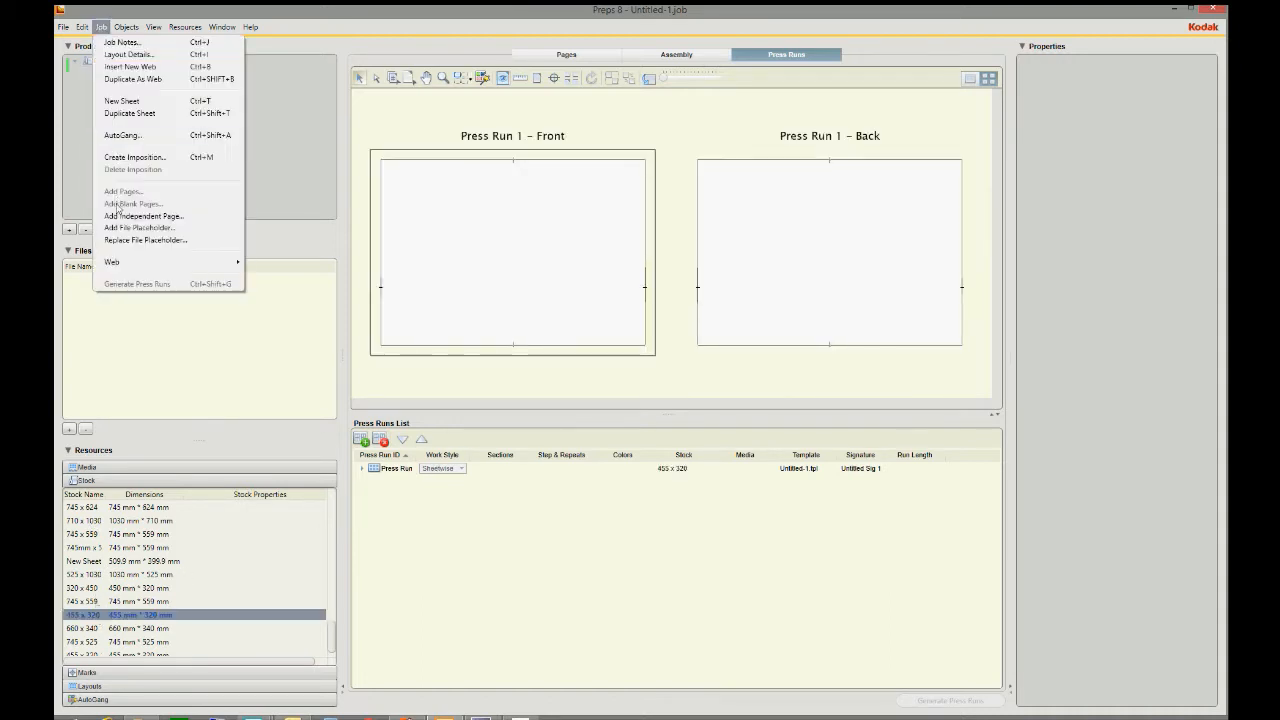
{"action": "left_click", "coordinate": [135, 157]}
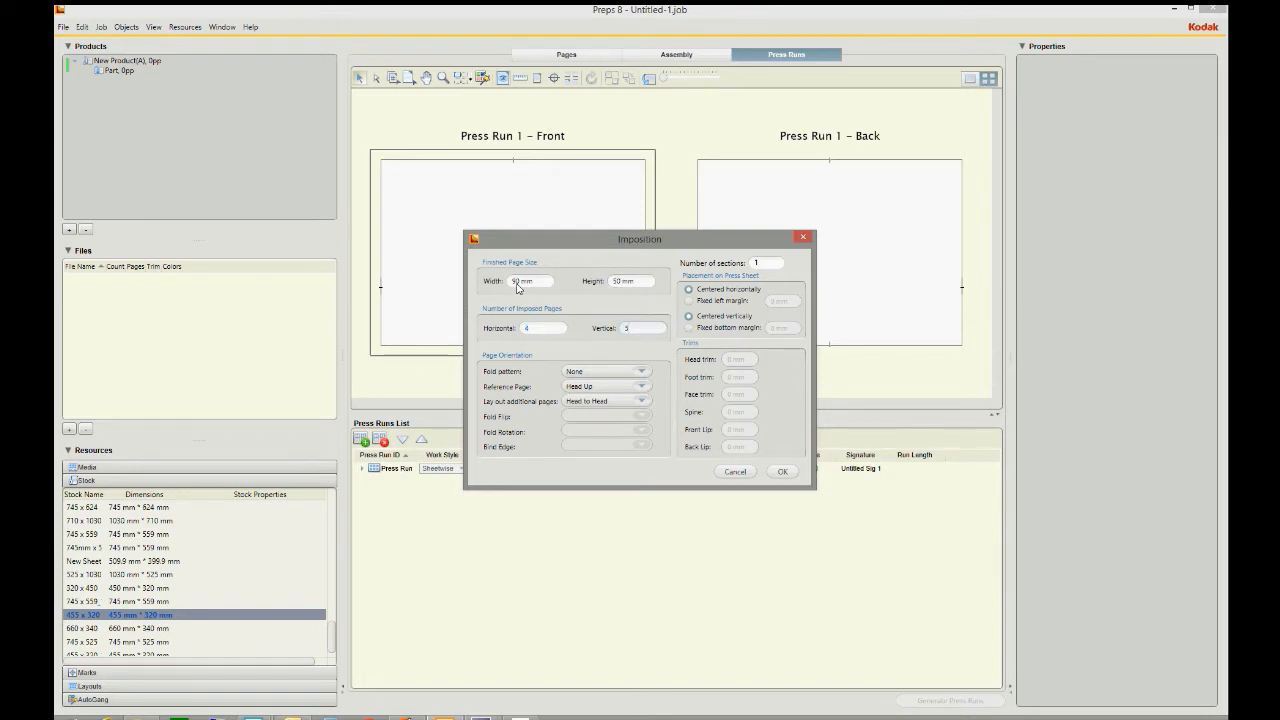
Step: Set the imposition to 4 across by 5 down, Head to Foot, and confirm
{"action": "left_click", "coordinate": [641, 401]}
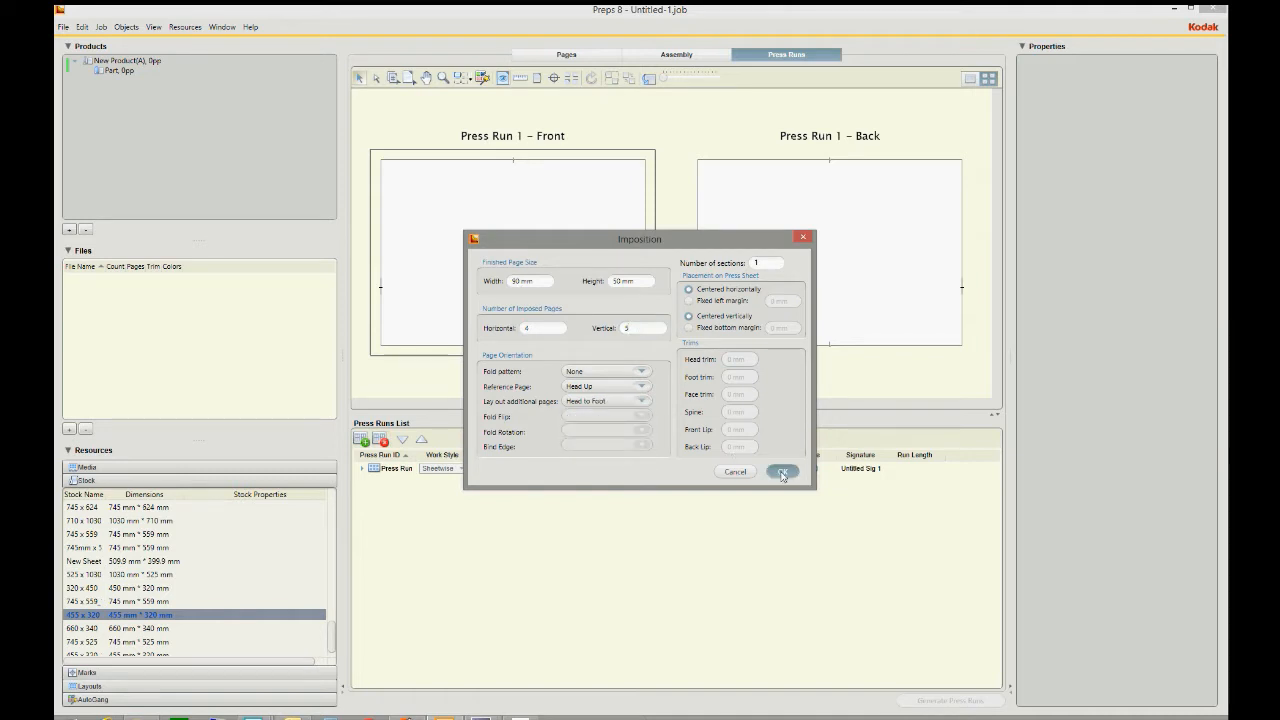
{"action": "left_click", "coordinate": [782, 471]}
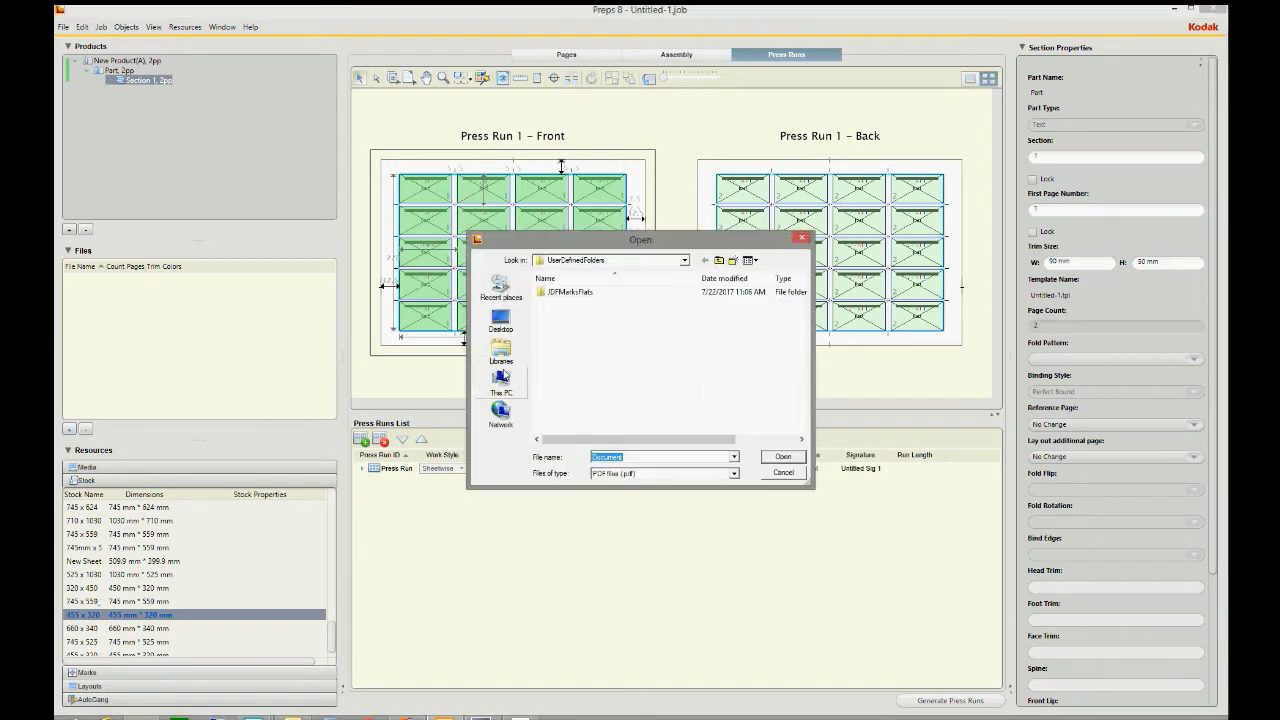
Step: Add the business card PDF from Documents > PDF to Impo and show the job's pages
{"action": "left_click", "coordinate": [500, 385]}
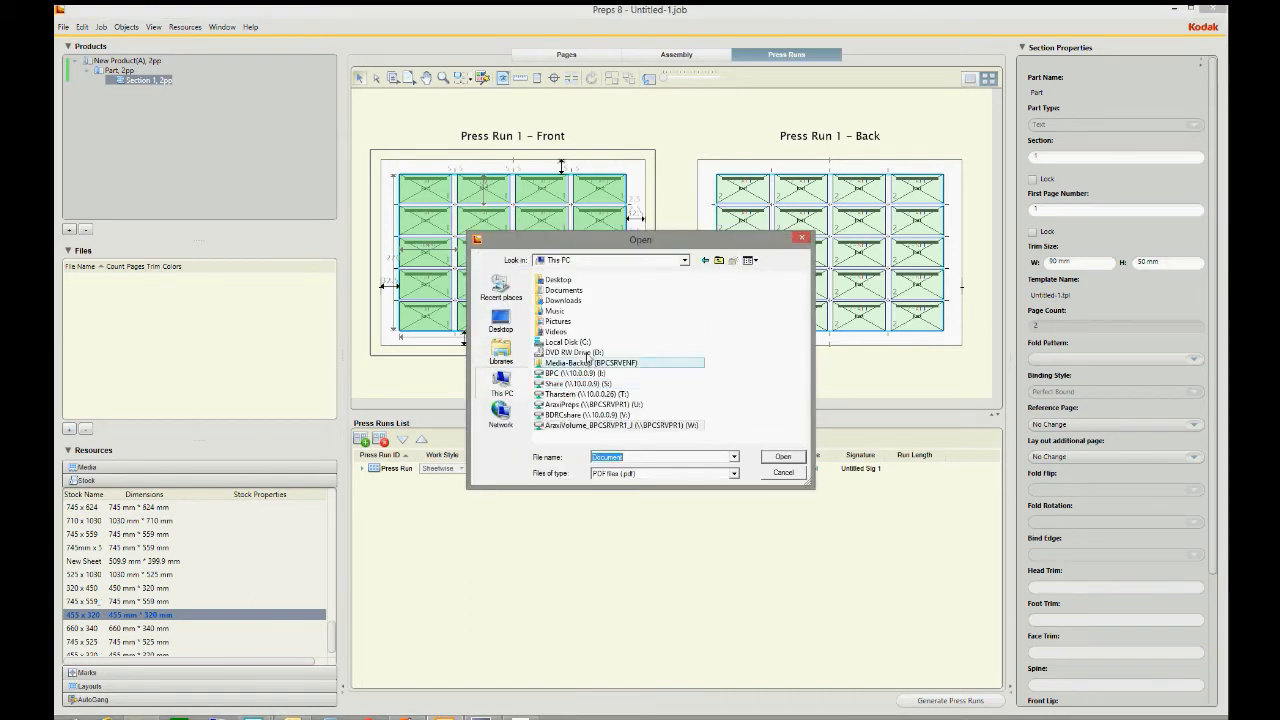
{"action": "left_click", "coordinate": [563, 290]}
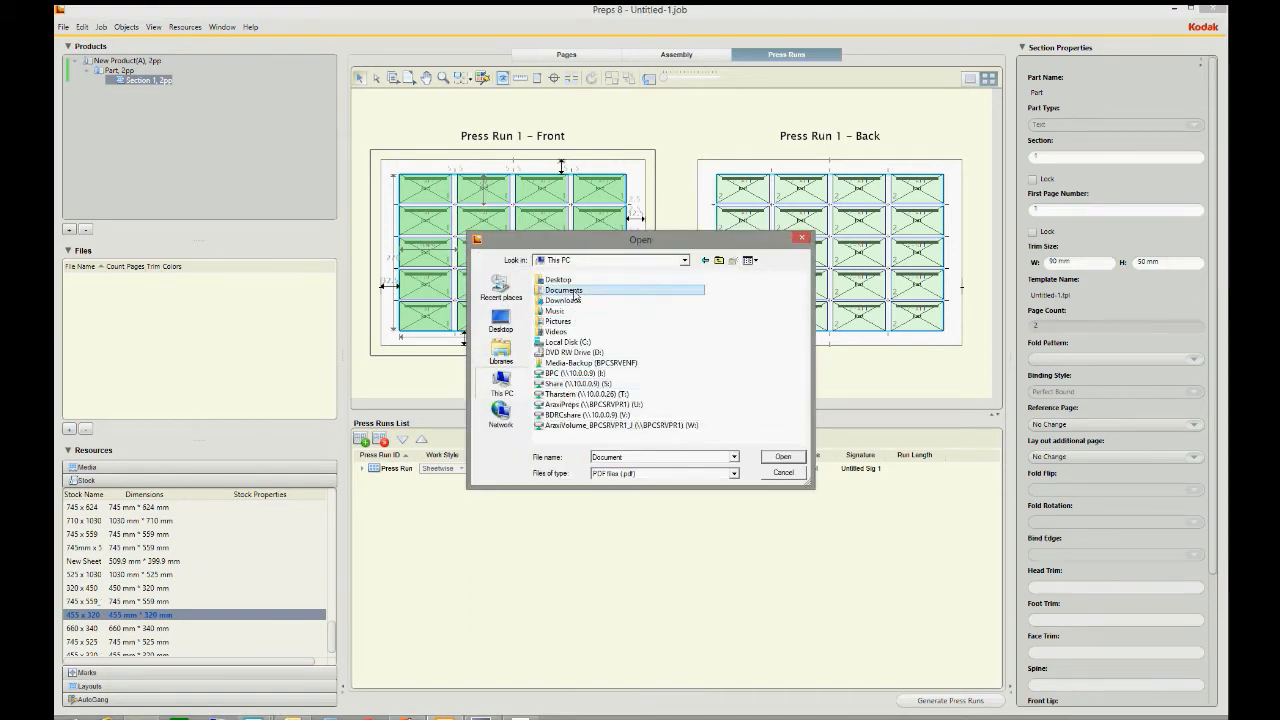
{"action": "double_click", "coordinate": [562, 290]}
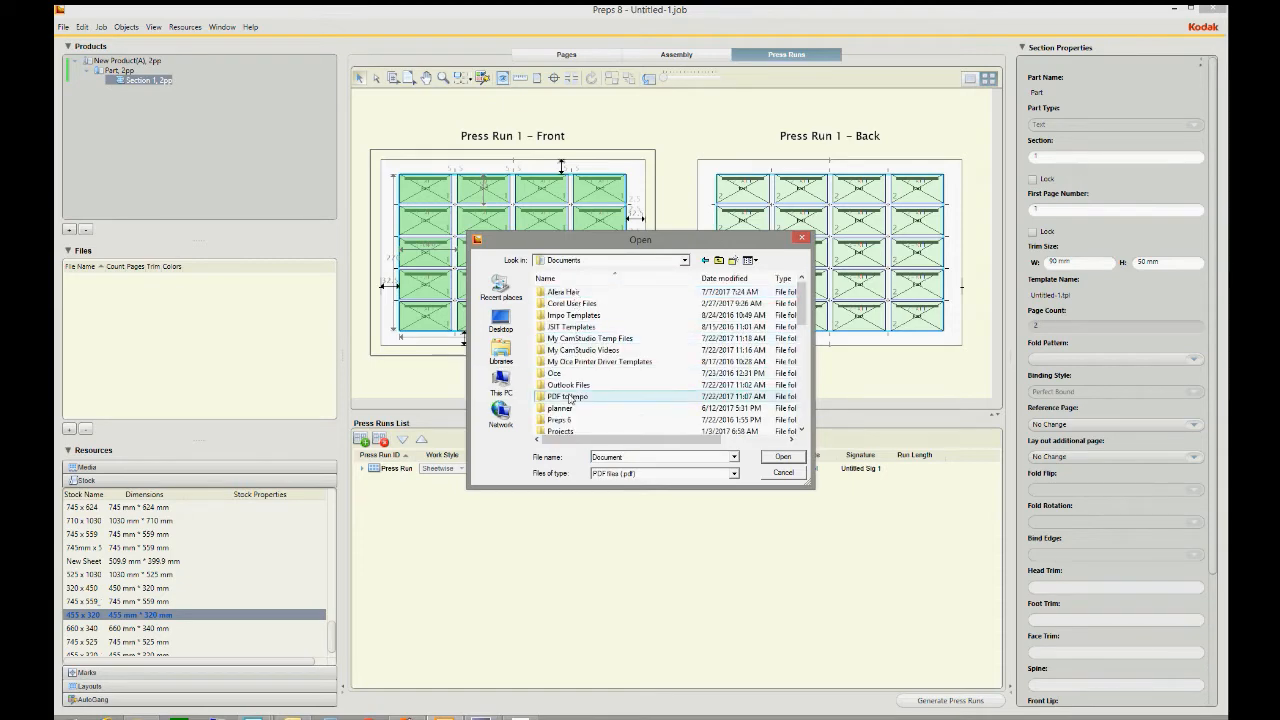
{"action": "double_click", "coordinate": [567, 396]}
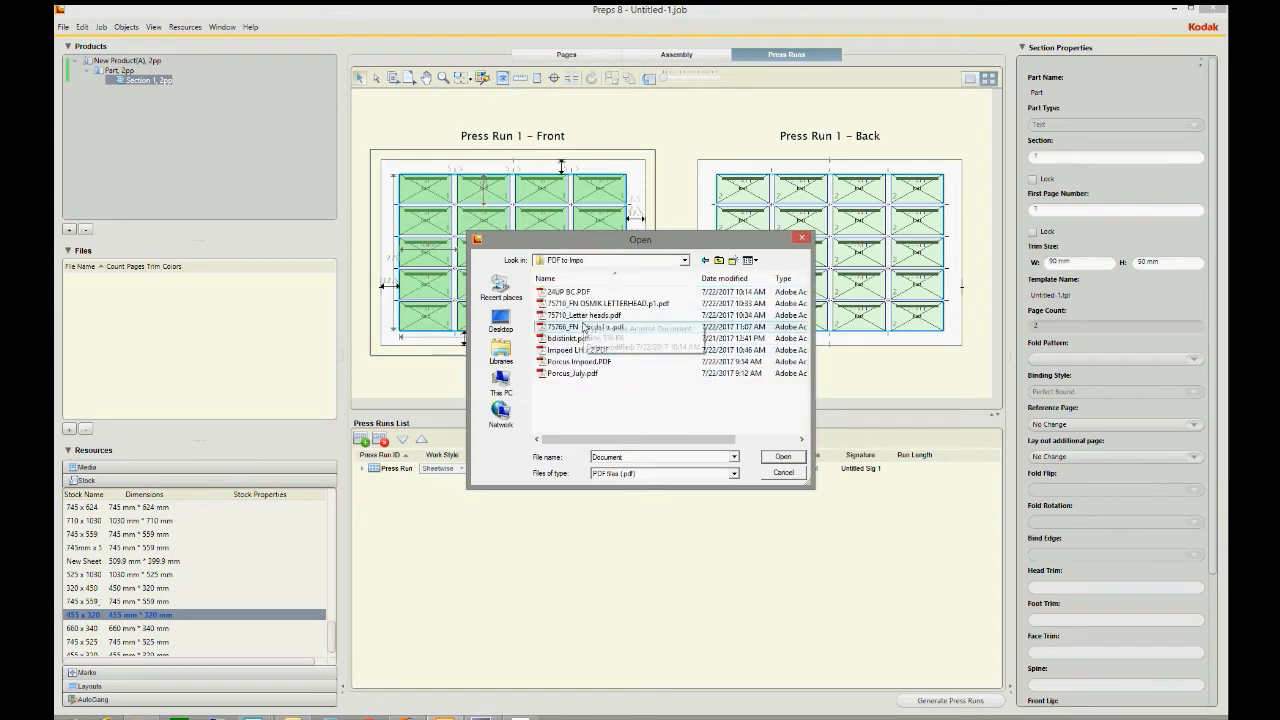
{"action": "left_click", "coordinate": [783, 456]}
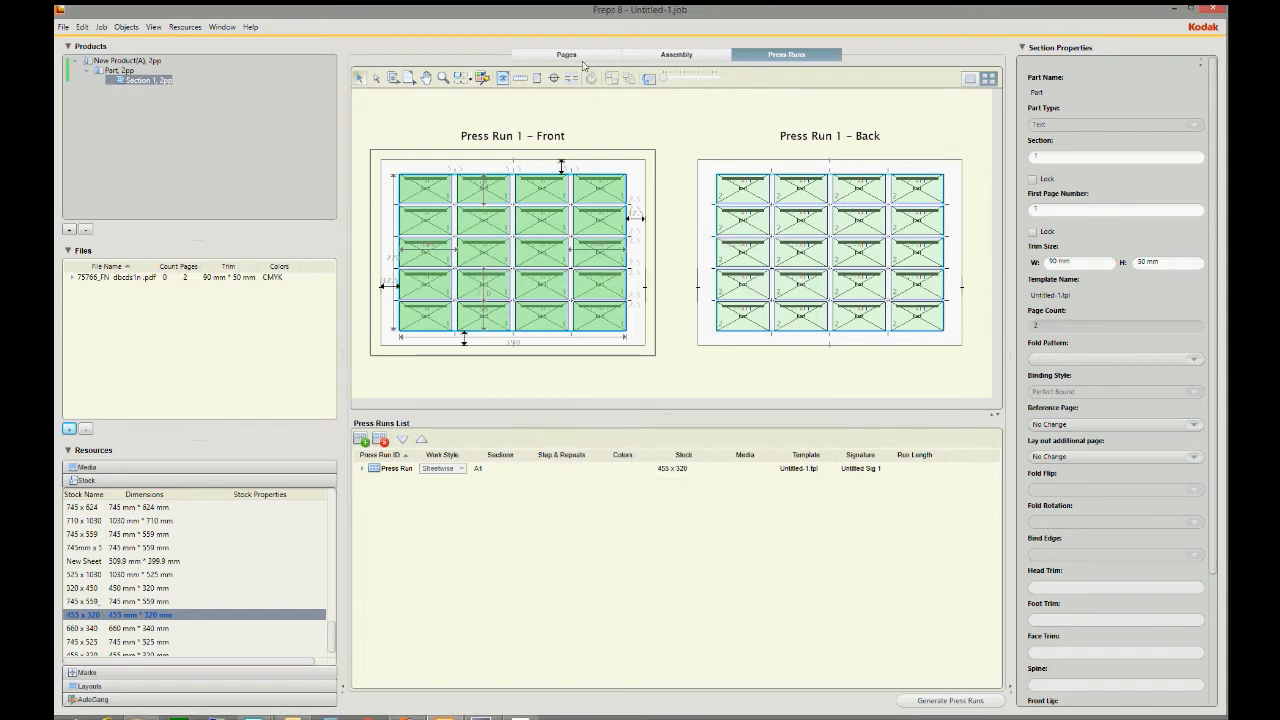
{"action": "left_click", "coordinate": [566, 54]}
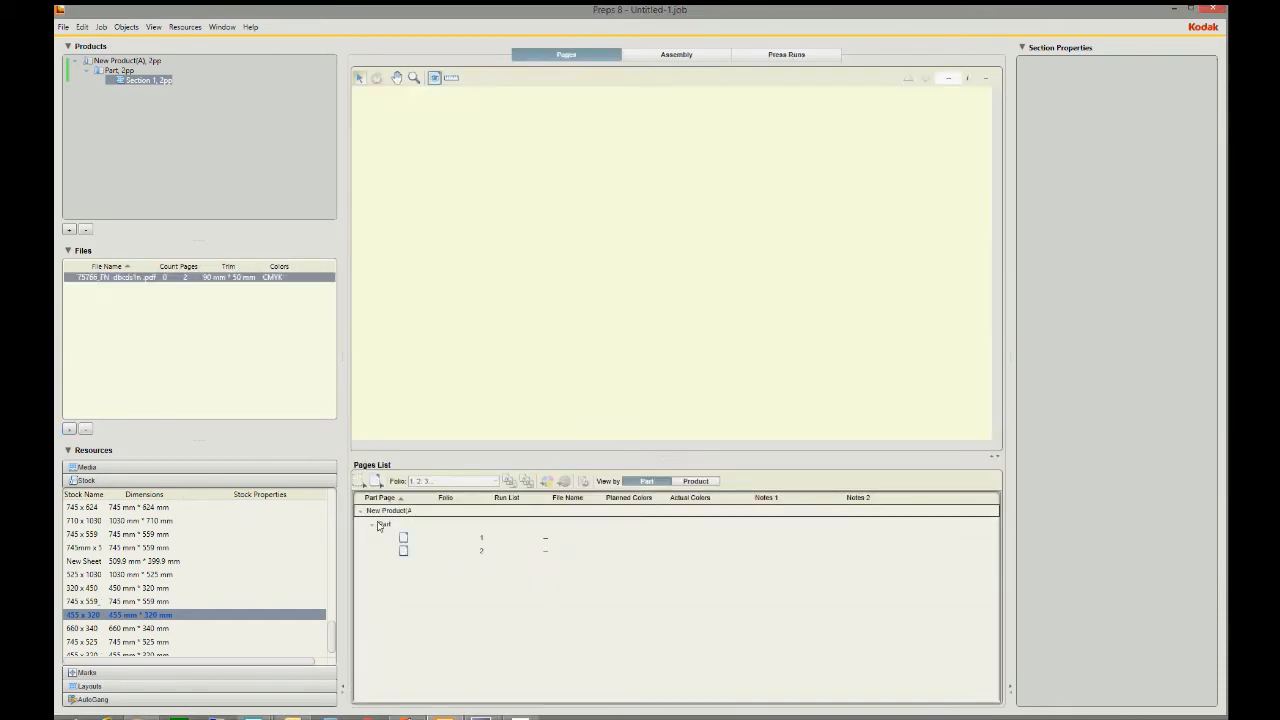
Step: Expand the Part's pages and assign the card PDF to all 20 positions
{"action": "left_click", "coordinate": [481, 537]}
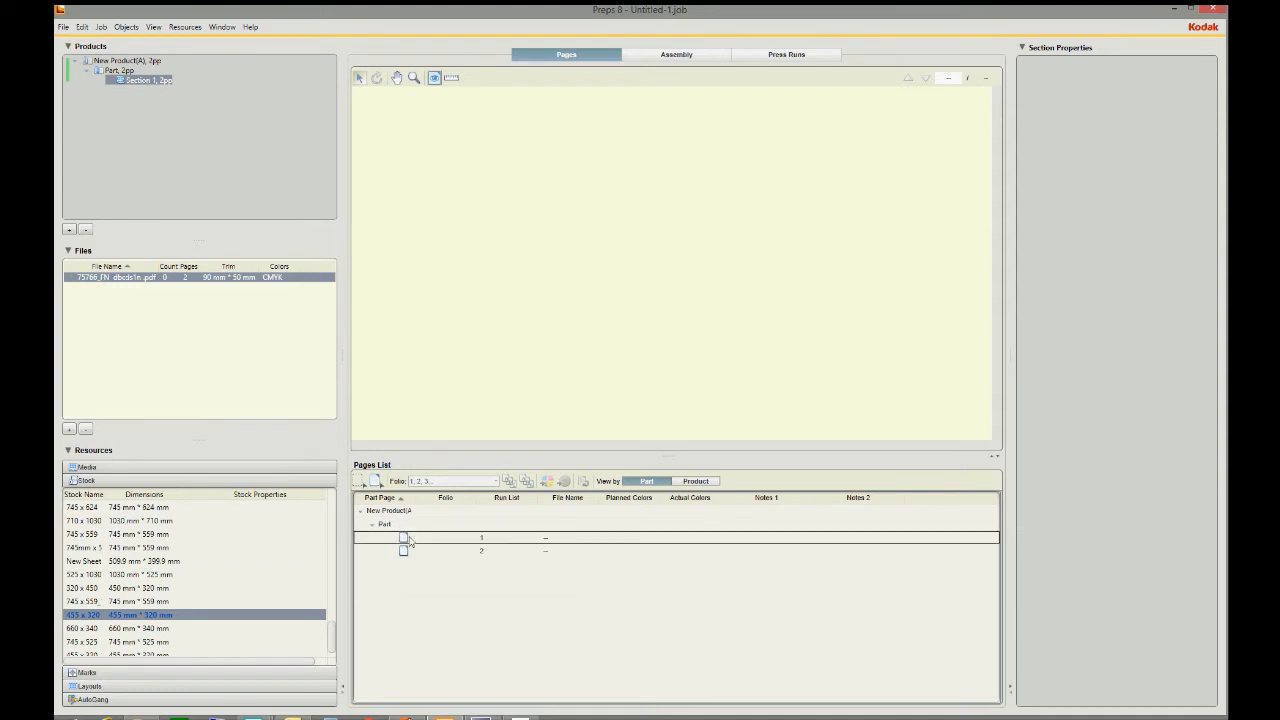
{"action": "left_click", "coordinate": [786, 54]}
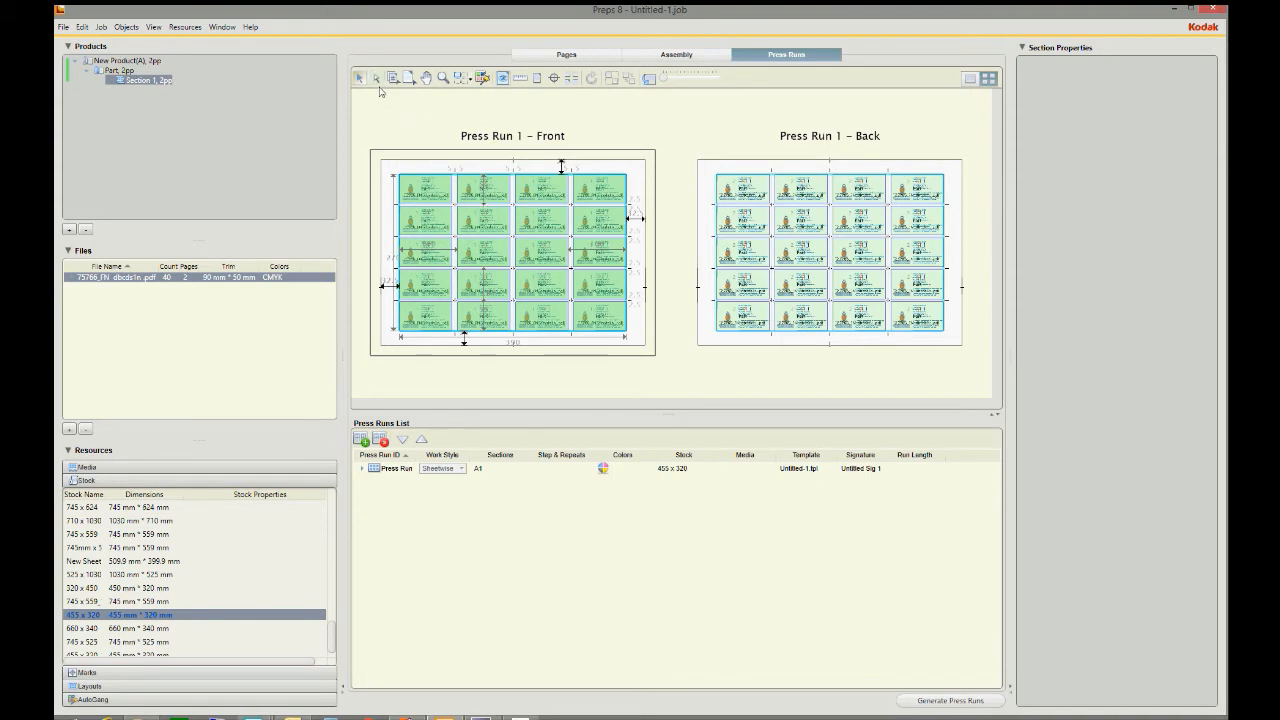
{"action": "left_click", "coordinate": [63, 27]}
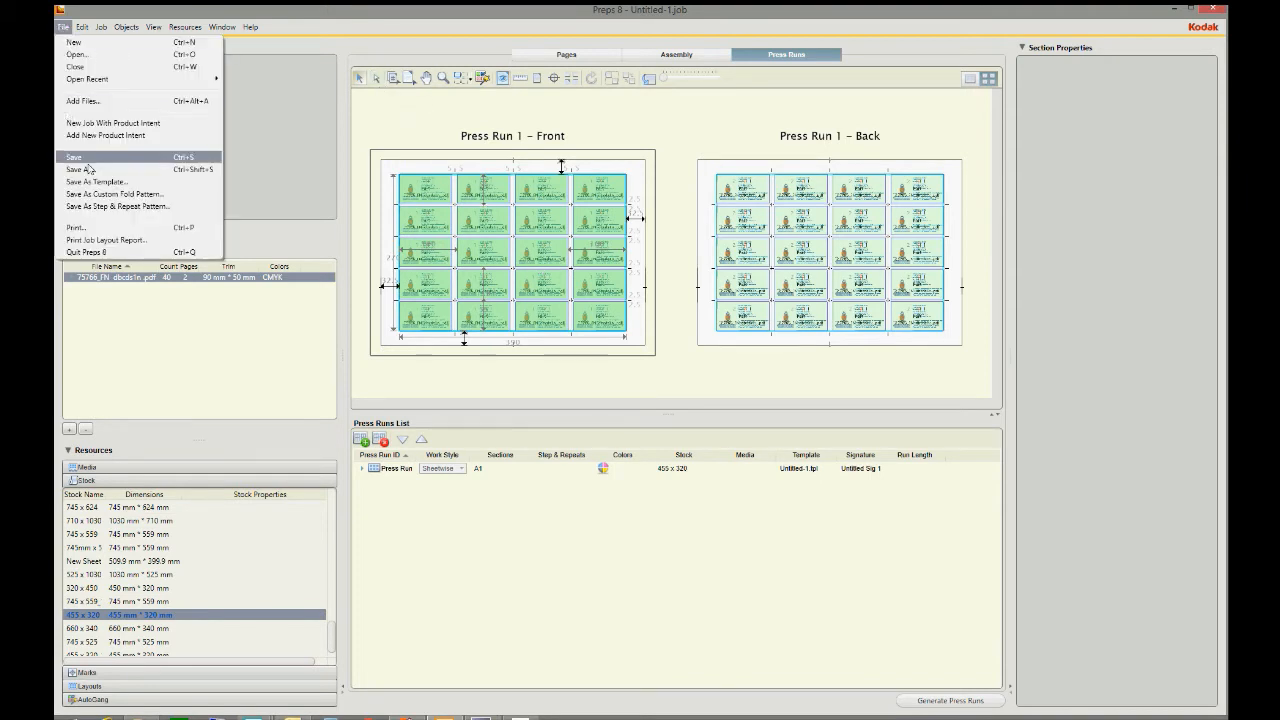
Step: Print the imposed press run with the output set to PDF
{"action": "left_click", "coordinate": [76, 228]}
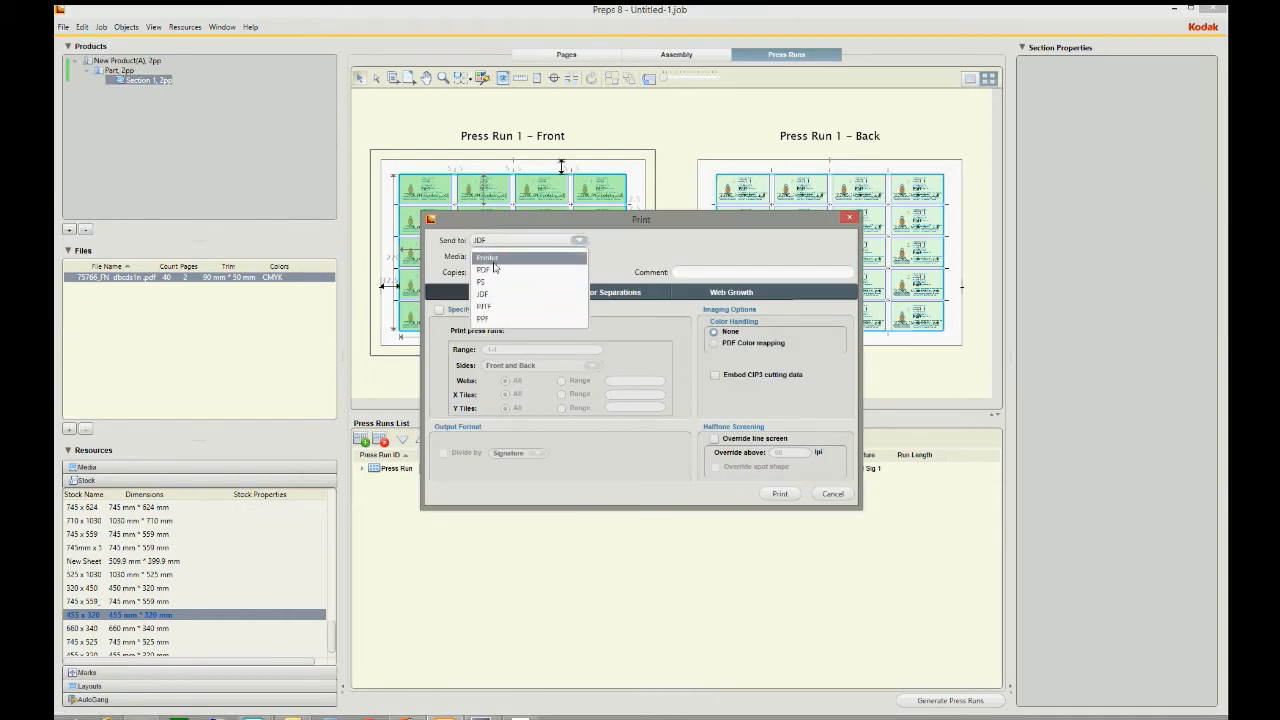
{"action": "left_click", "coordinate": [481, 270]}
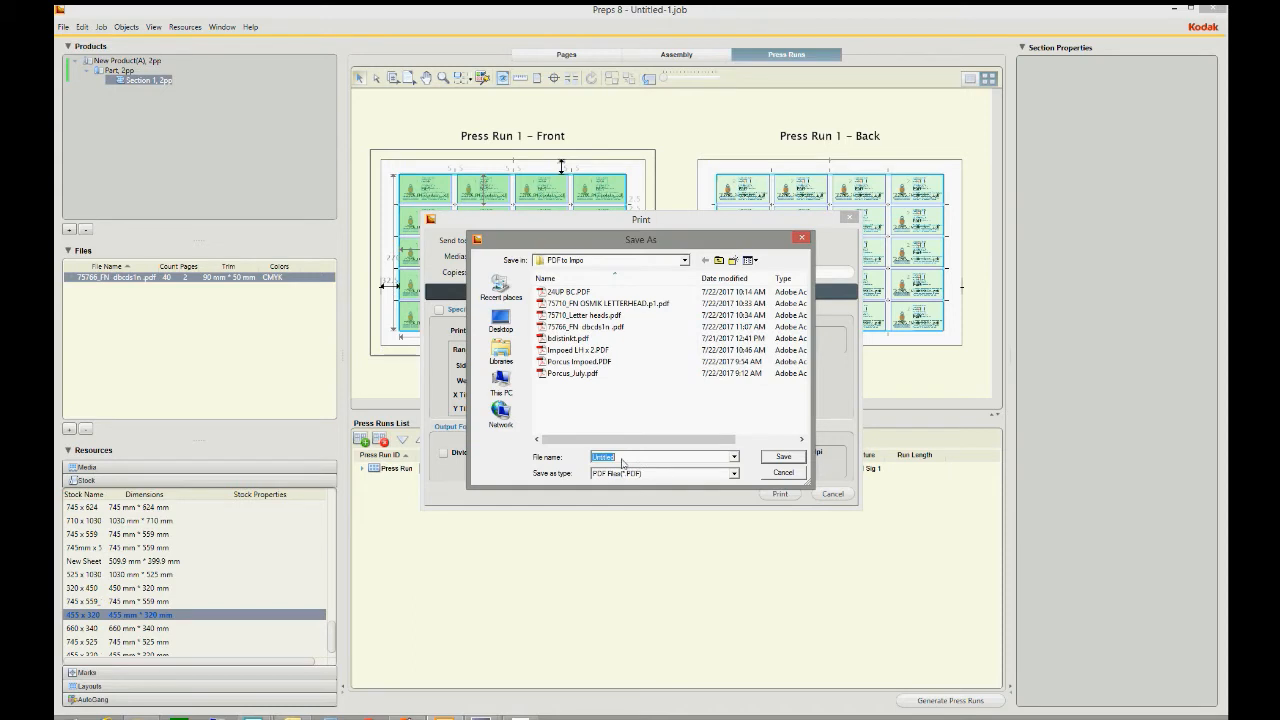
Step: Save the output as '75766_FN Impoed.pdf' in the PDF to Impo folder
{"action": "left_click", "coordinate": [590, 327]}
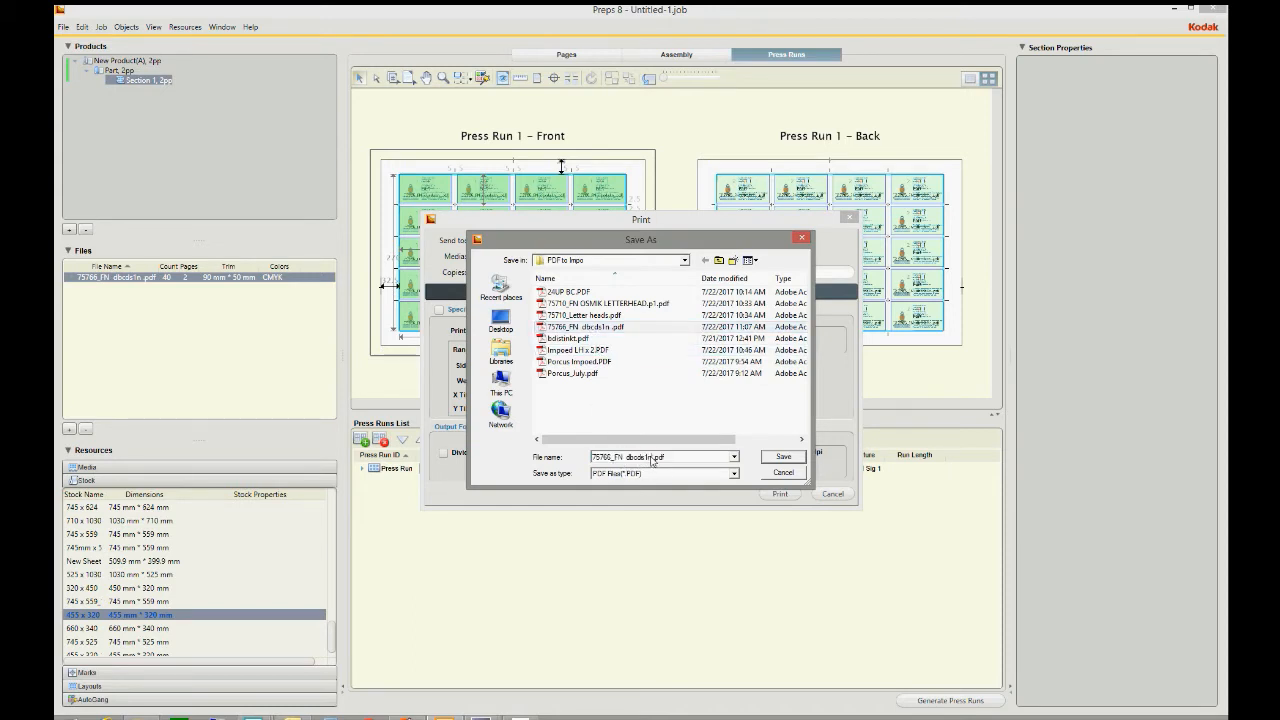
{"action": "double_click", "coordinate": [635, 457]}
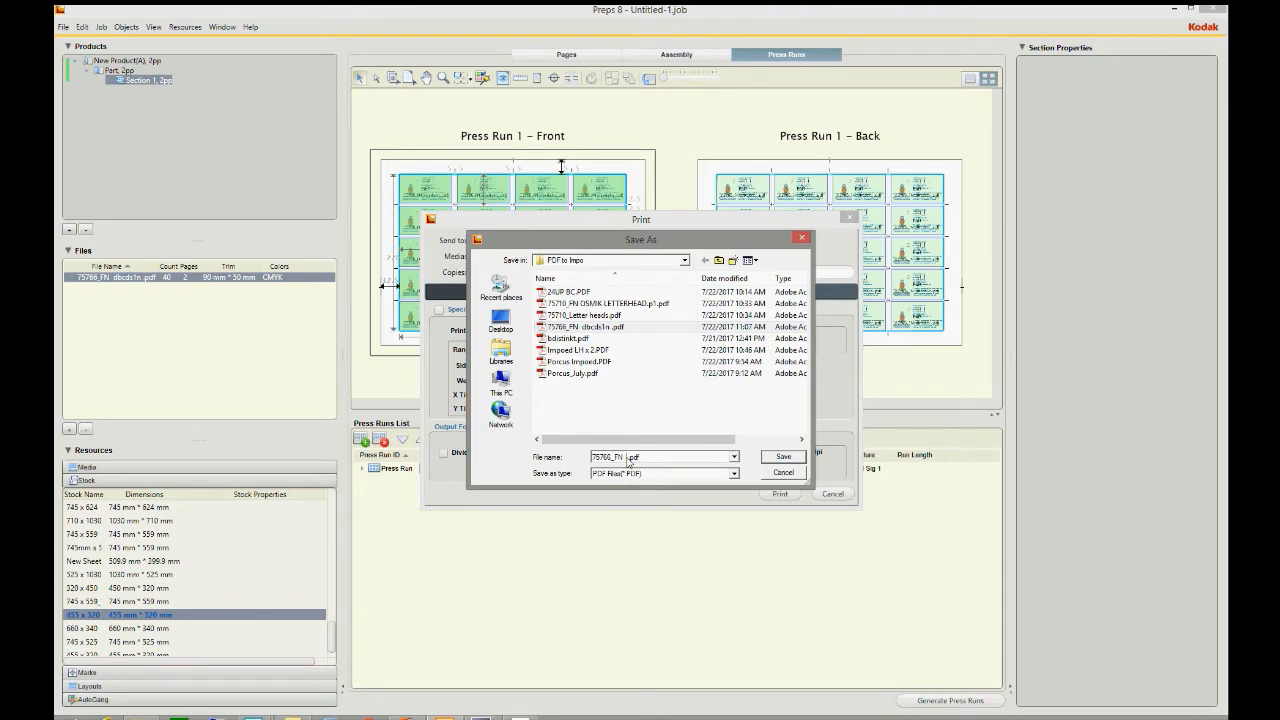
{"action": "type", "text": "imp"}
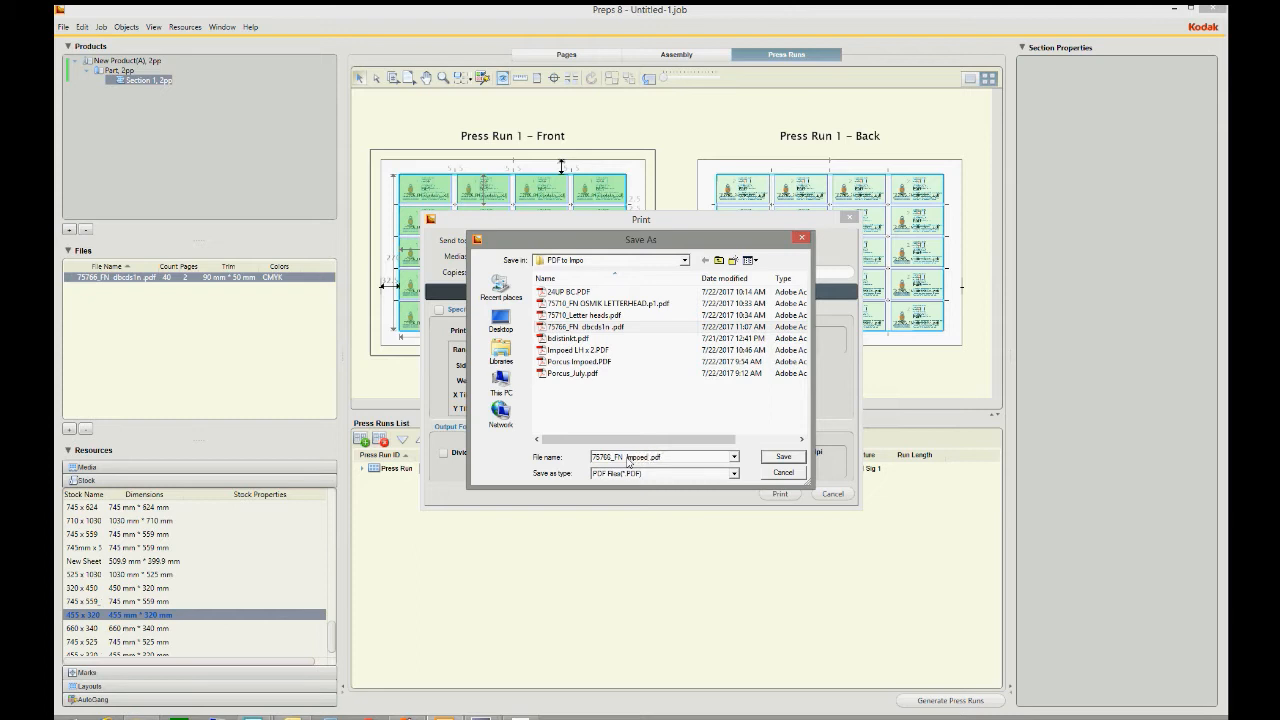
{"action": "left_click", "coordinate": [783, 457]}
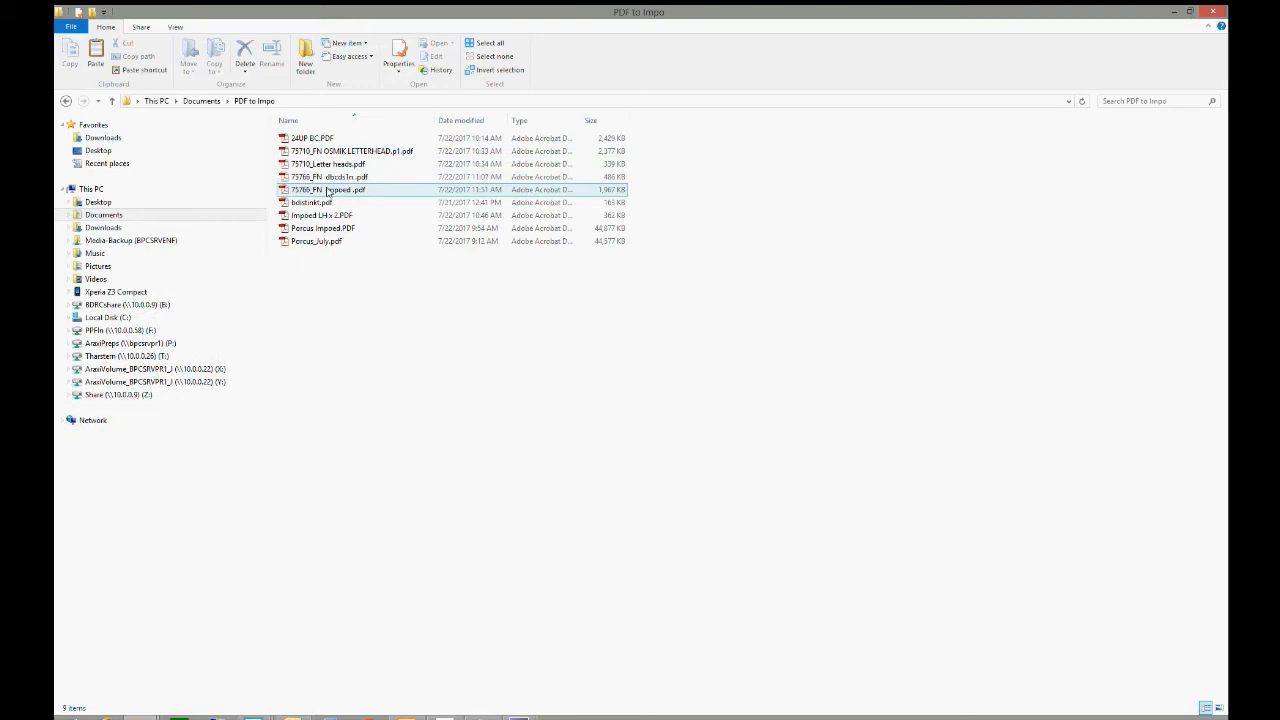
Step: Open 75766_FN Impoed.pdf in Acrobat and maximize the window
{"action": "double_click", "coordinate": [330, 189]}
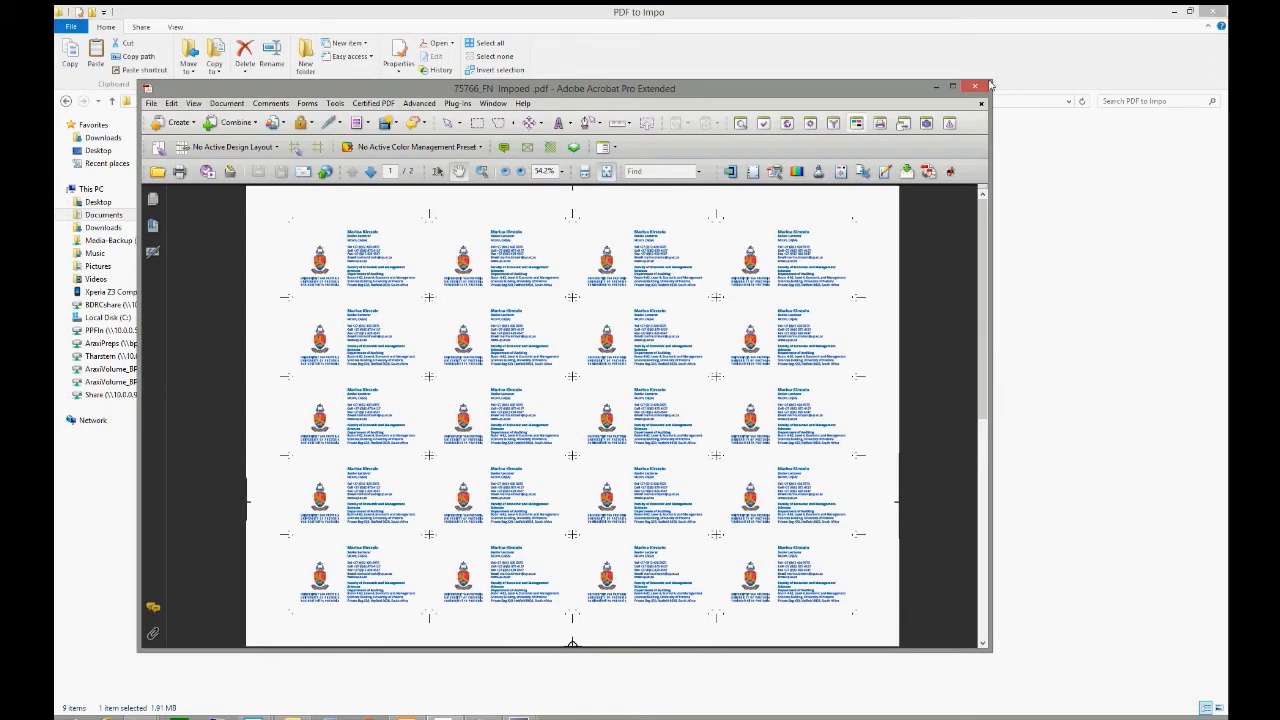
{"action": "left_click", "coordinate": [953, 88]}
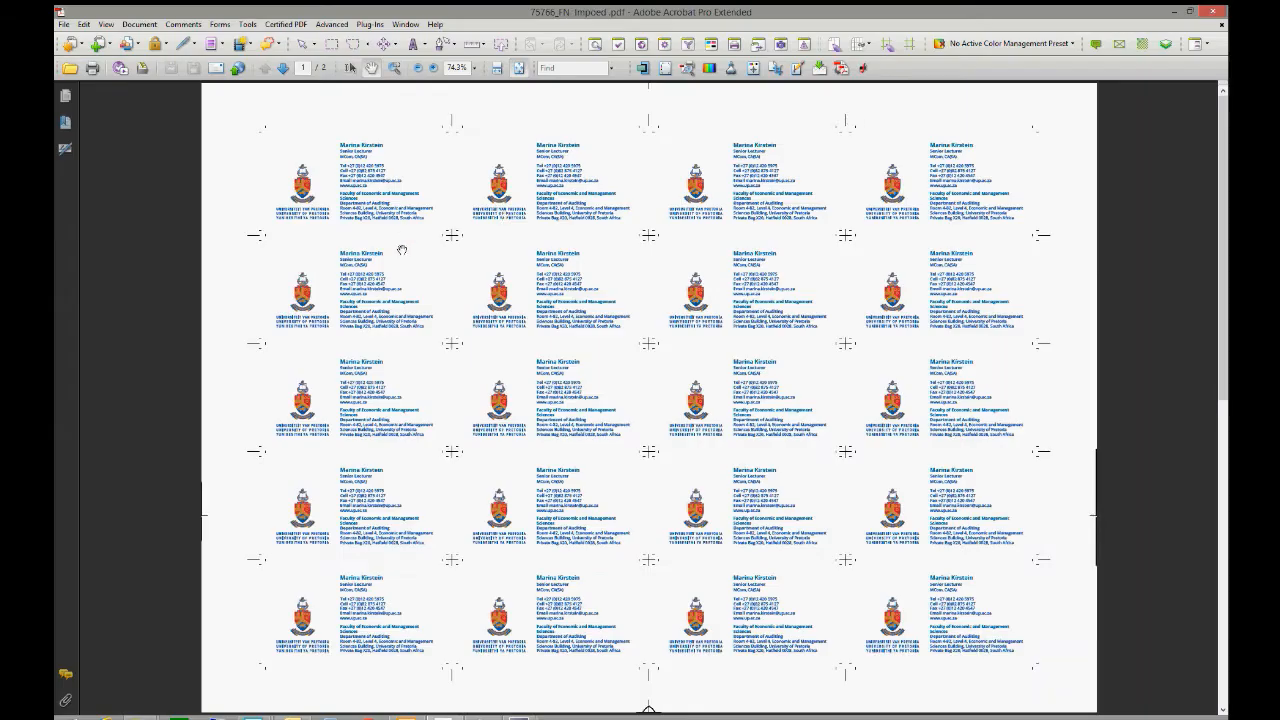